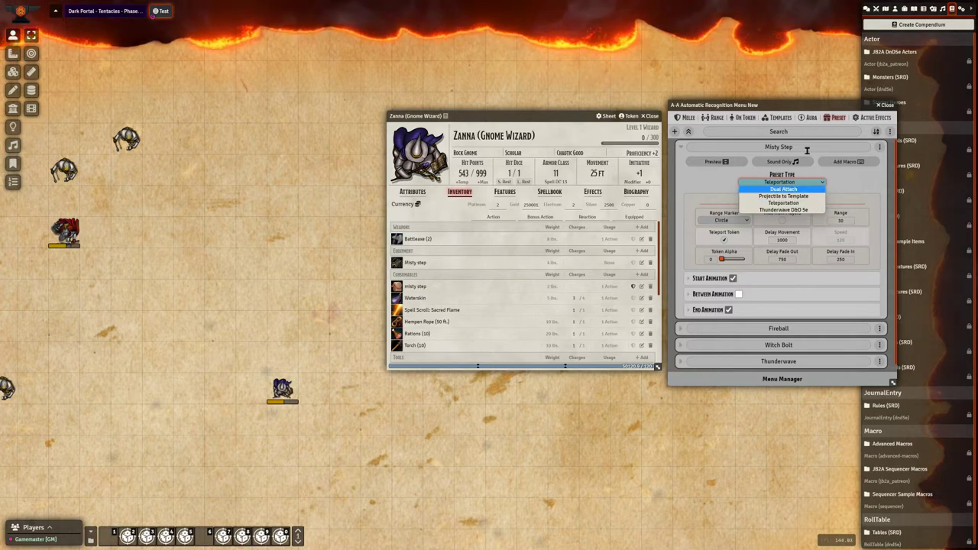
Set Misty Step to the Teleportation preset with a Circle range marker
left_click(780, 181)
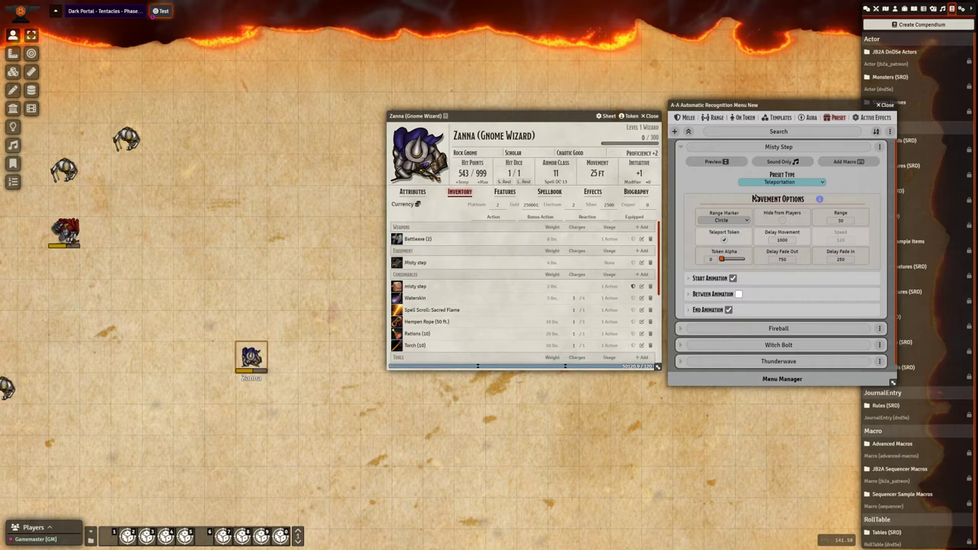
mouse_move(763, 284)
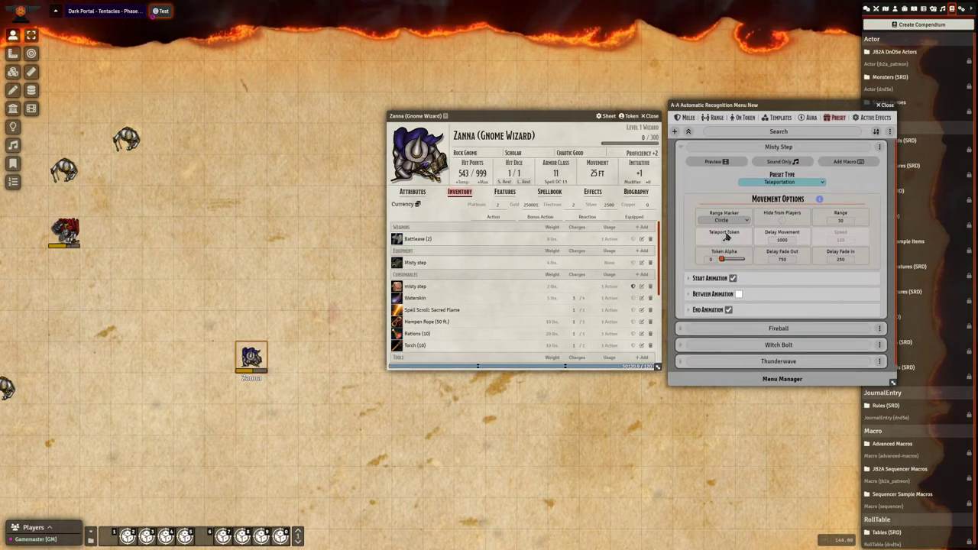
mouse_move(722, 235)
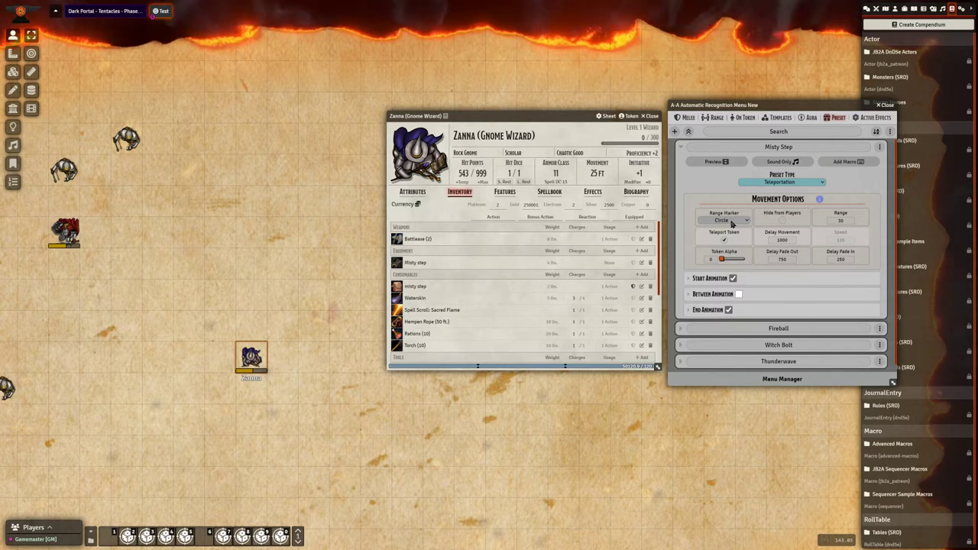
left_click(725, 220)
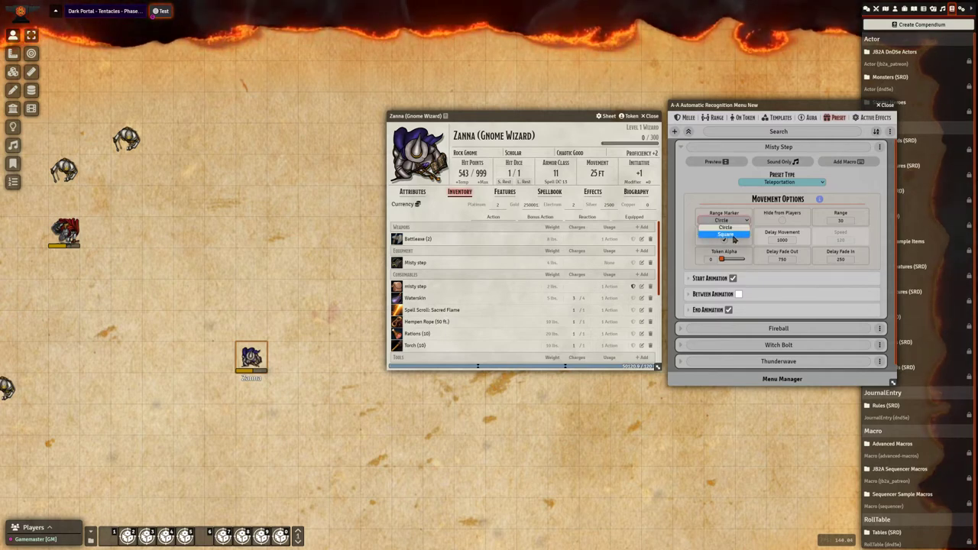
left_click(725, 234)
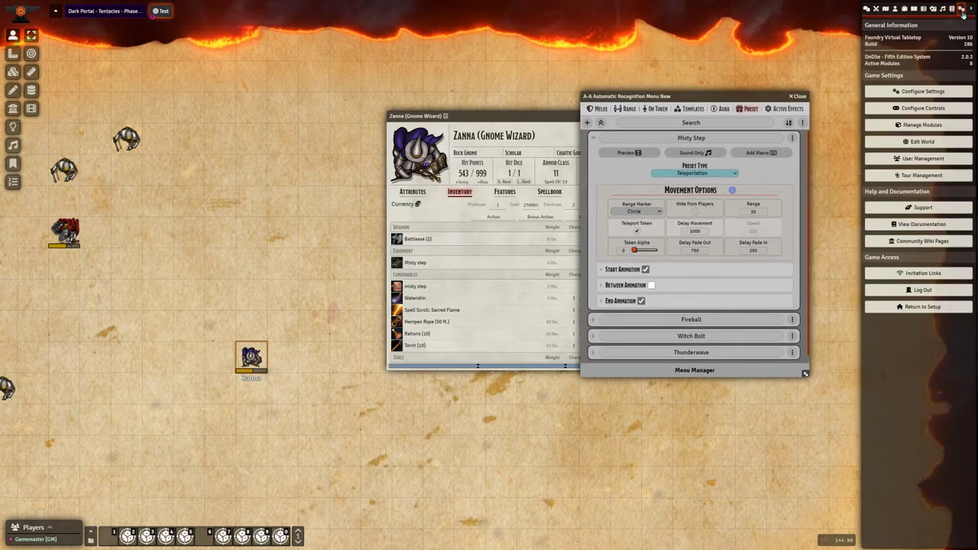
Check the DnD5e diagonal movement rule, keeping DMG Alternating 5/10/5
left_click(923, 92)
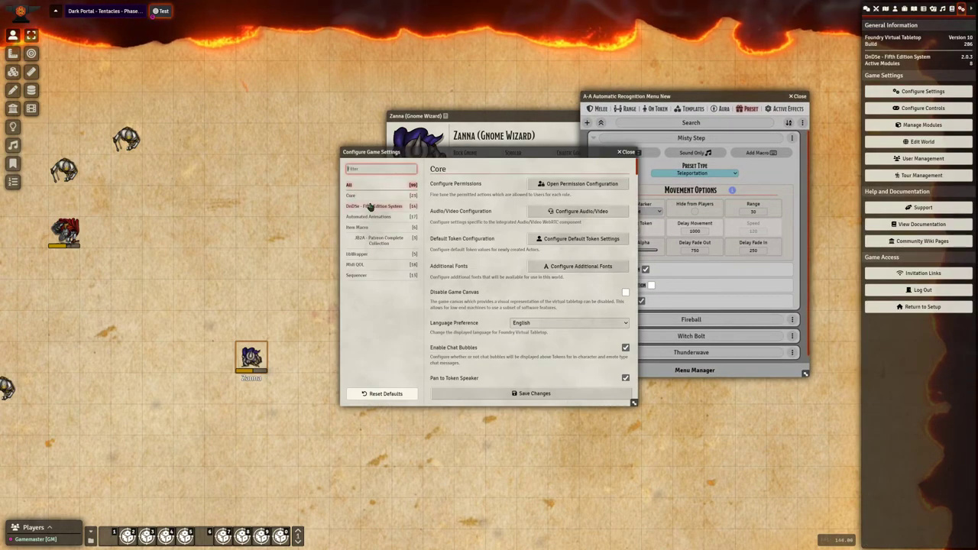
left_click(375, 206)
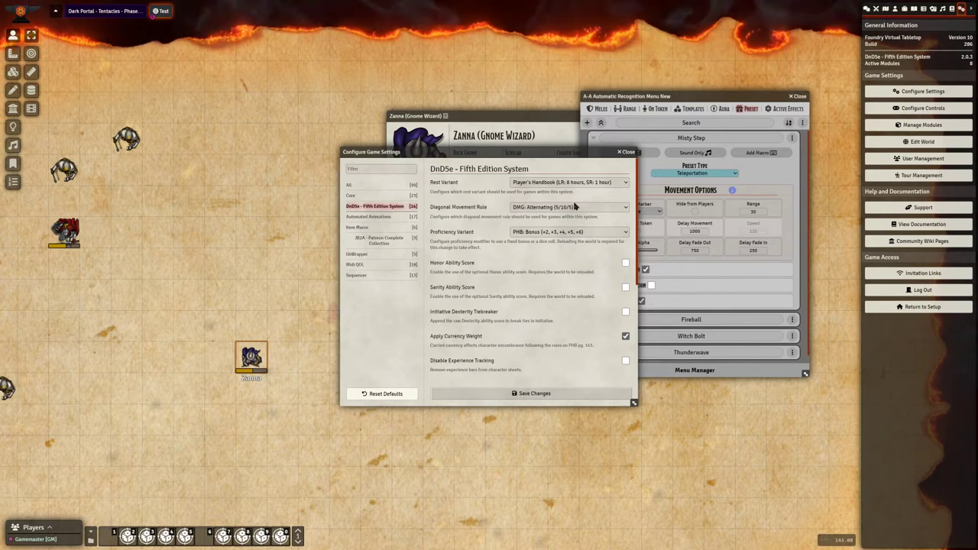
left_click(569, 208)
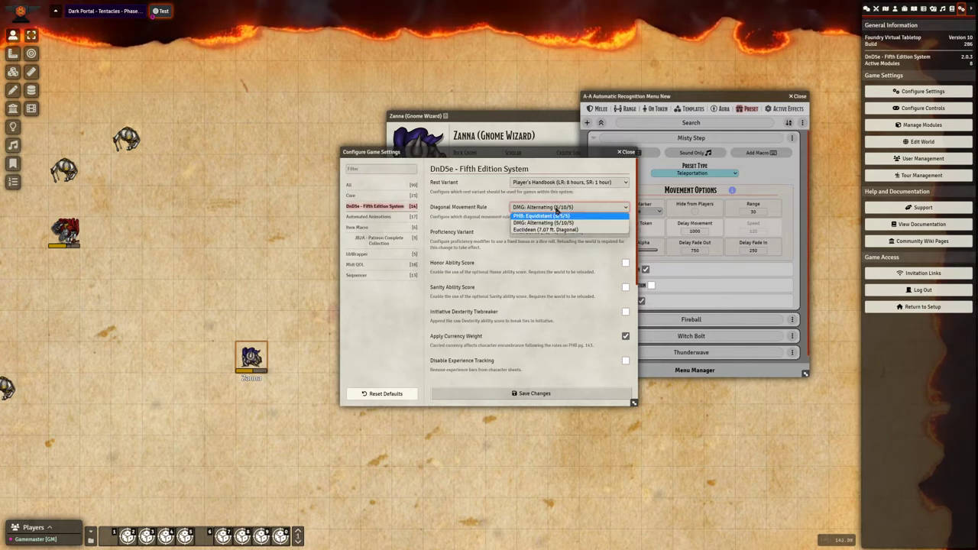
mouse_move(569, 223)
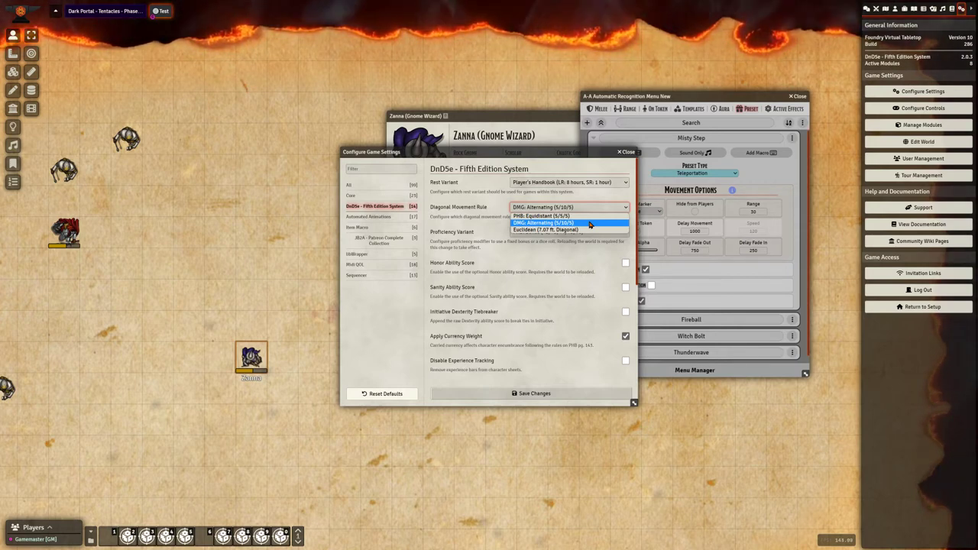
left_click(543, 223)
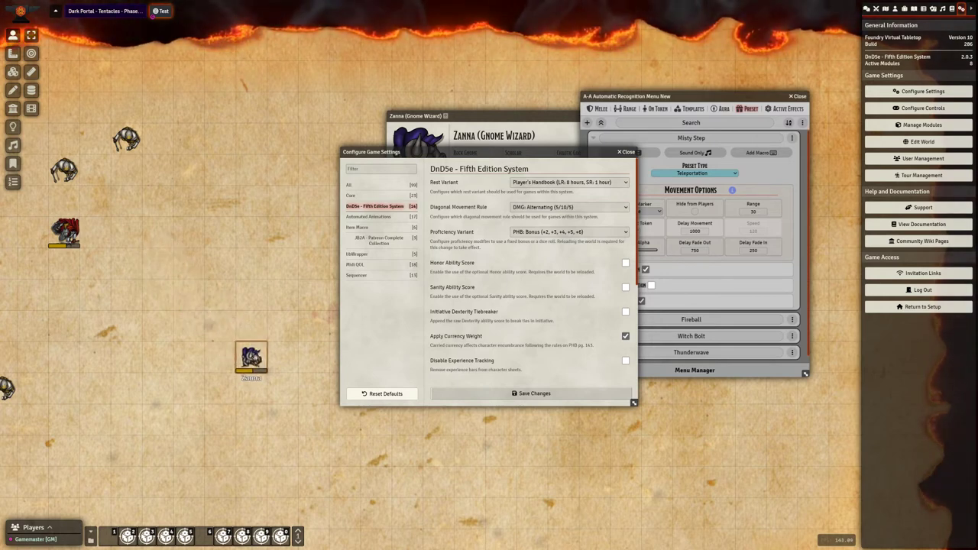
Move the wizard's token up-left on the map, then nudge it right
left_click_drag(250, 359, 173, 278)
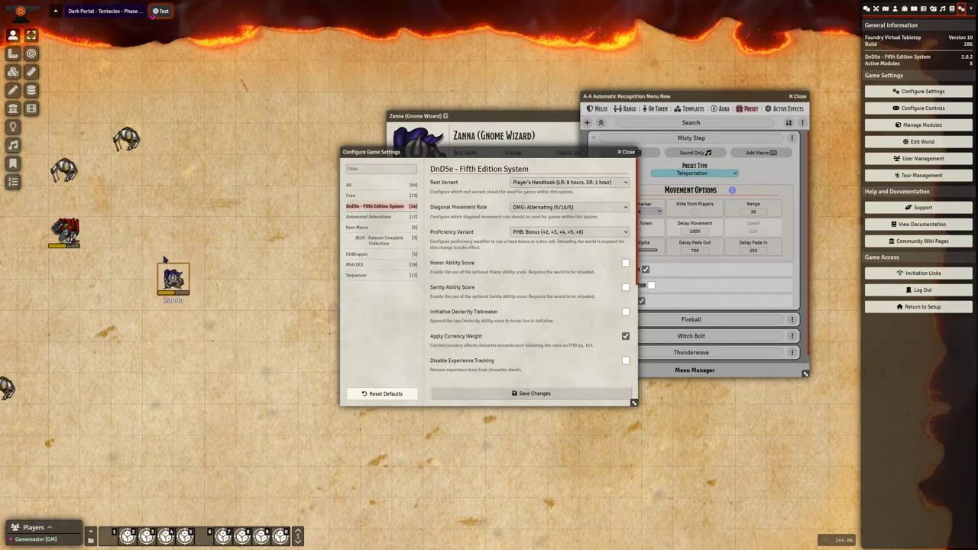
left_click_drag(171, 282, 220, 298)
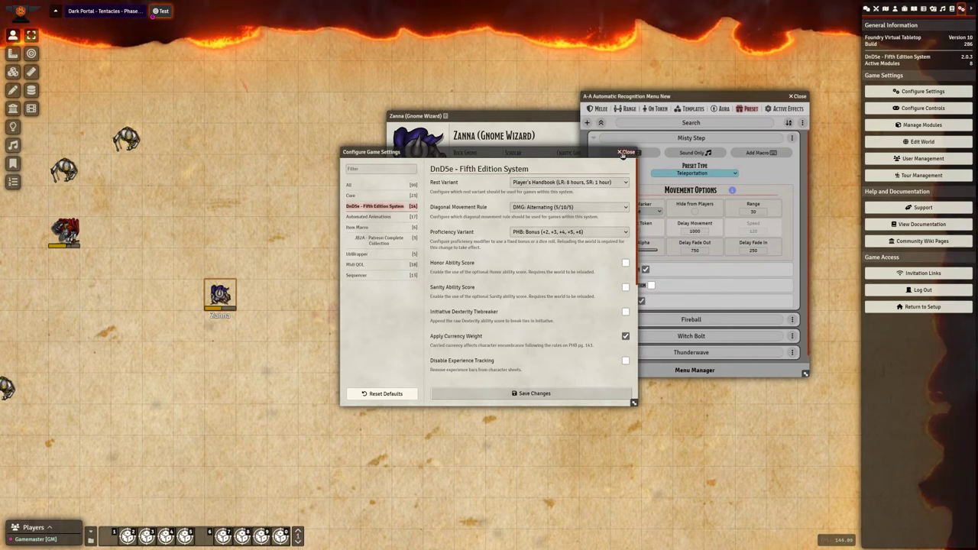
Close the system settings and adjust Misty Step's Token Alpha transparency slider
left_click(626, 153)
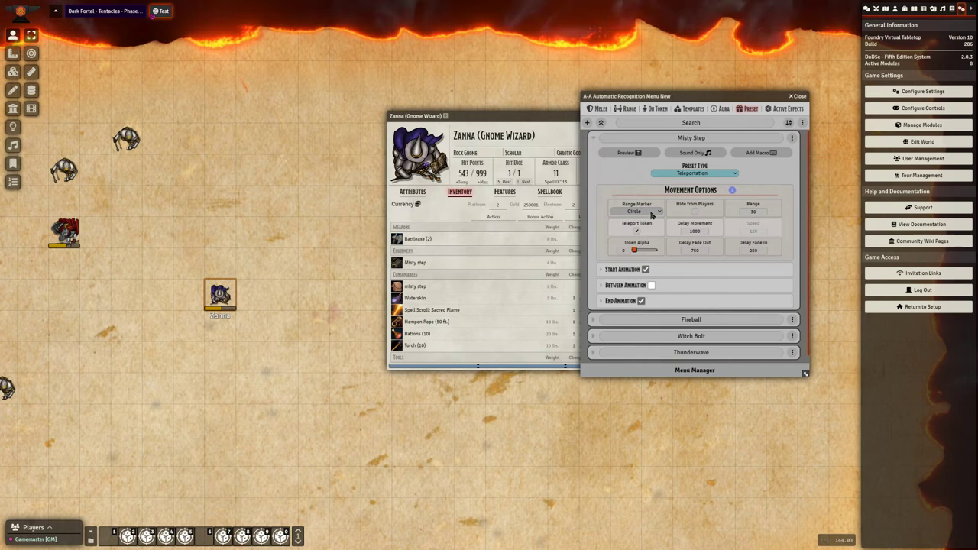
mouse_move(619, 183)
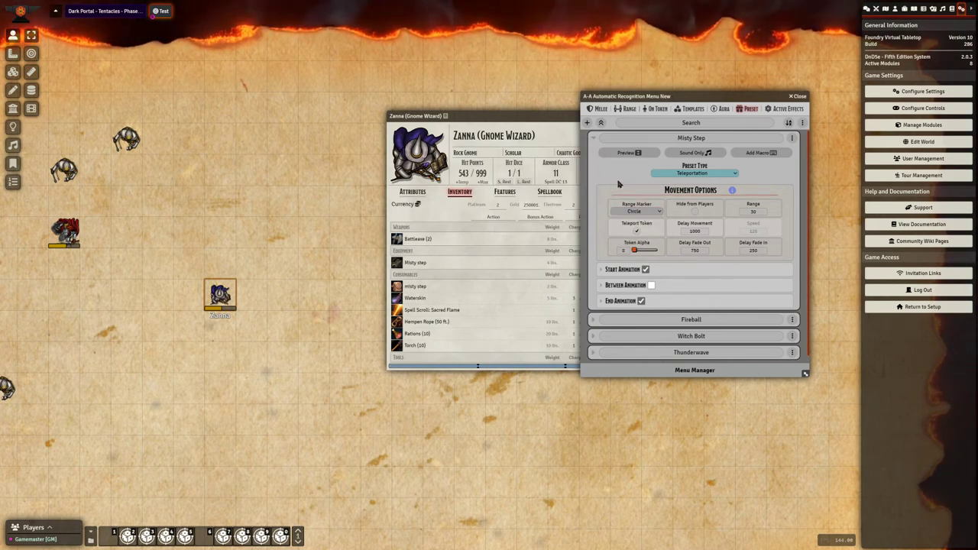
mouse_move(694, 214)
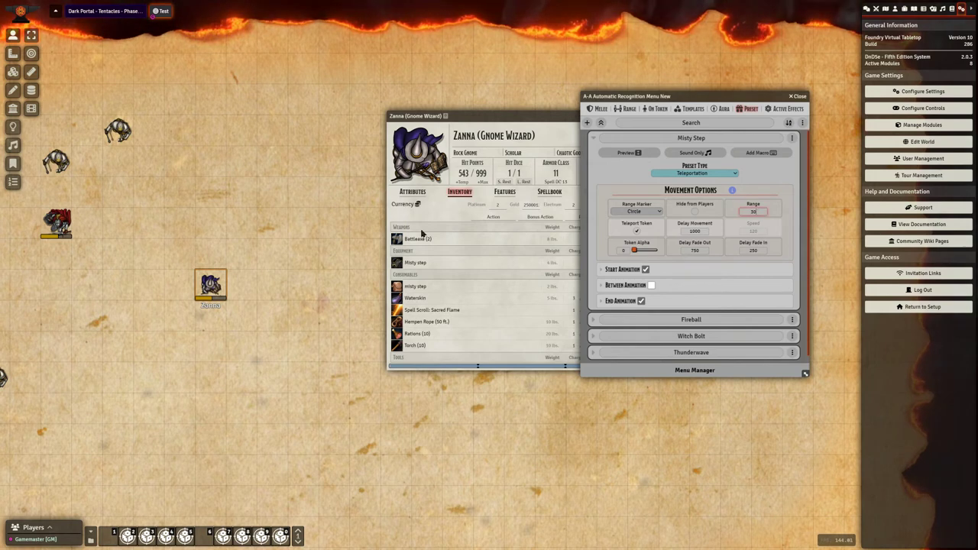
left_click(752, 211)
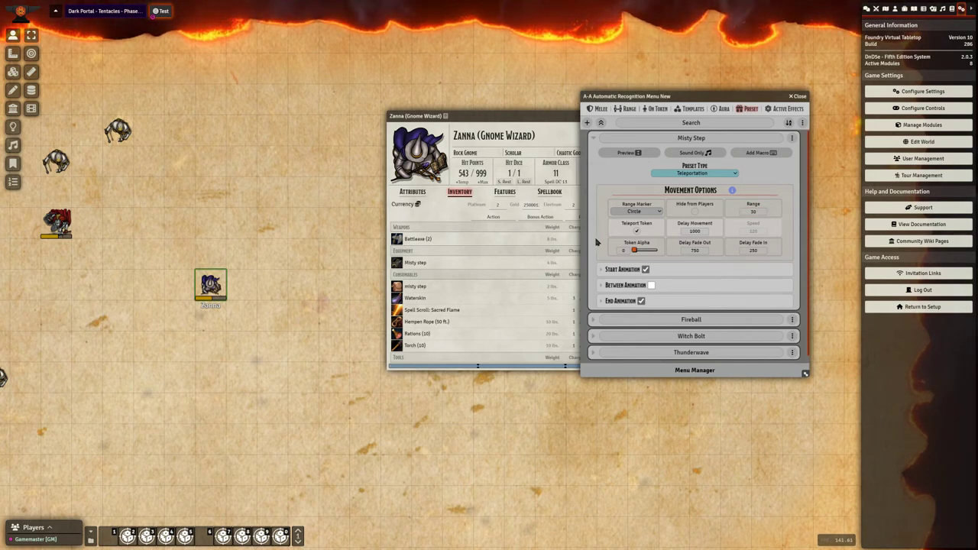
mouse_move(639, 235)
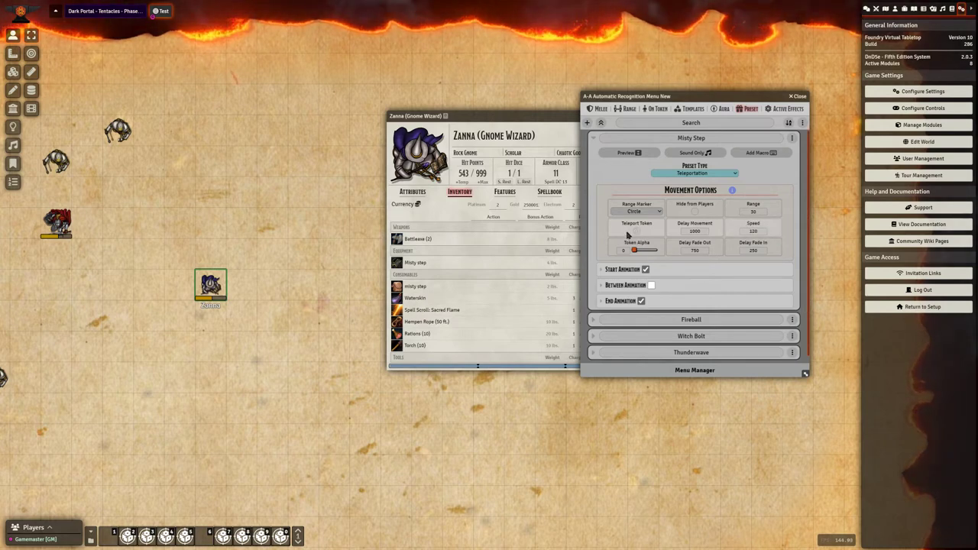
left_click(751, 230)
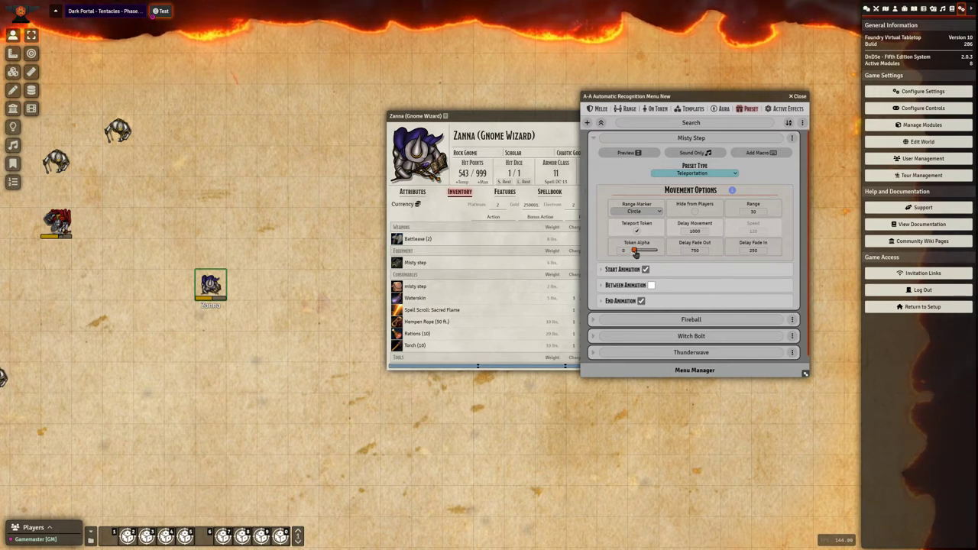
left_click_drag(632, 250, 637, 251)
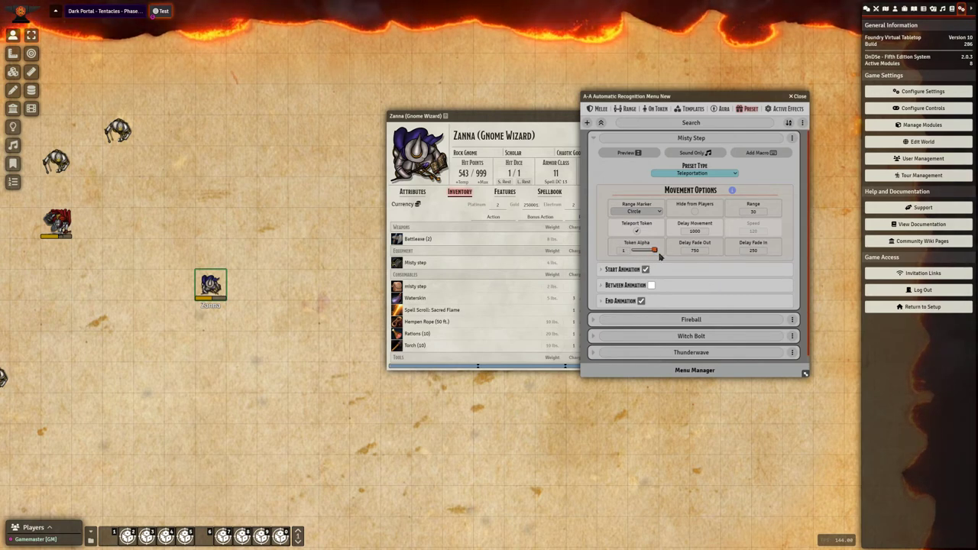
left_click_drag(654, 251, 634, 251)
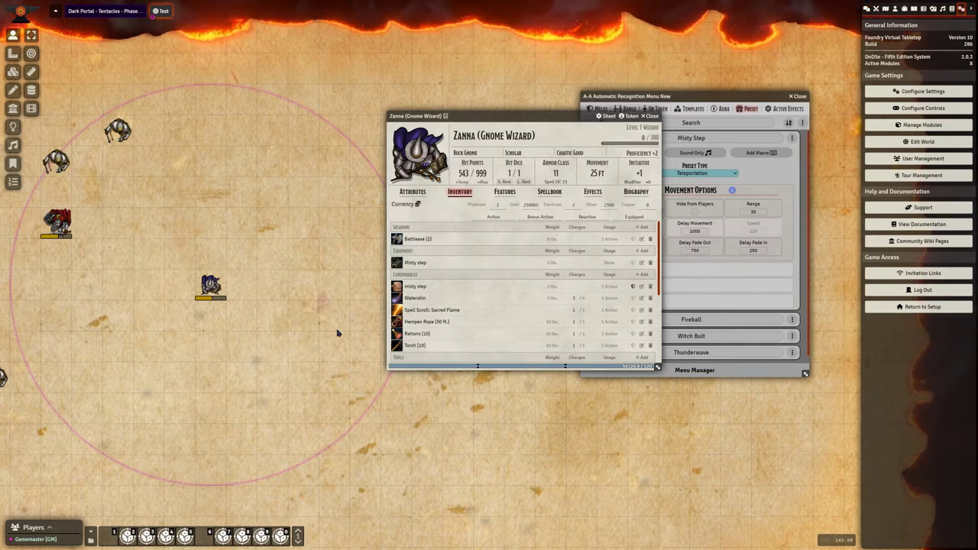
mouse_move(211, 101)
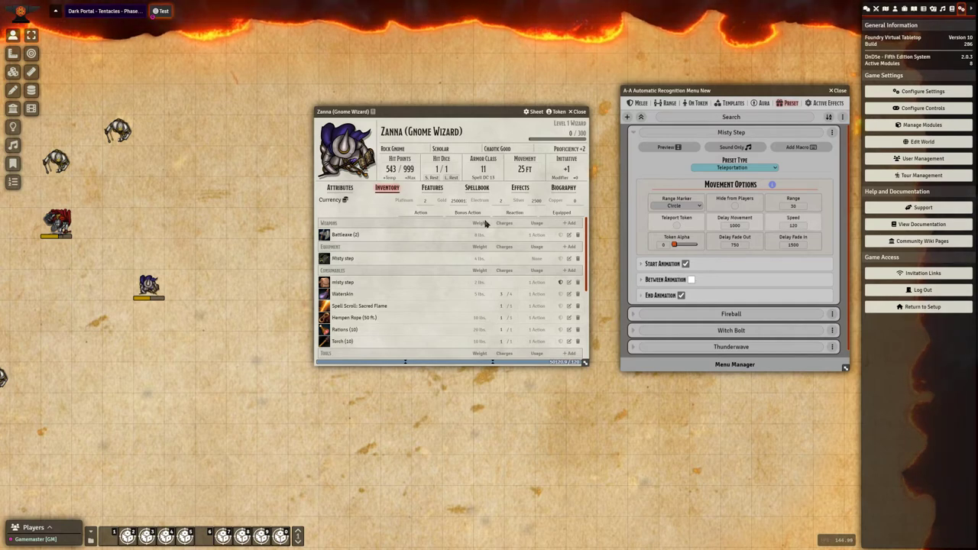
Reposition the character sheet window before recasting Misty Step
left_click_drag(672, 244, 691, 244)
type("15")
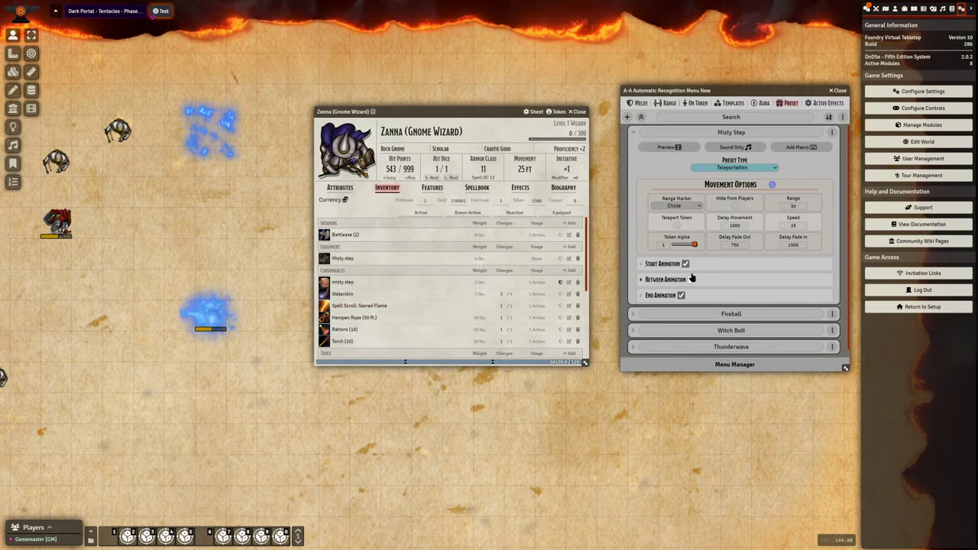
Expand Misty Step's Between, Start and End animation sections and change the end animation type to Lightning
left_click(667, 278)
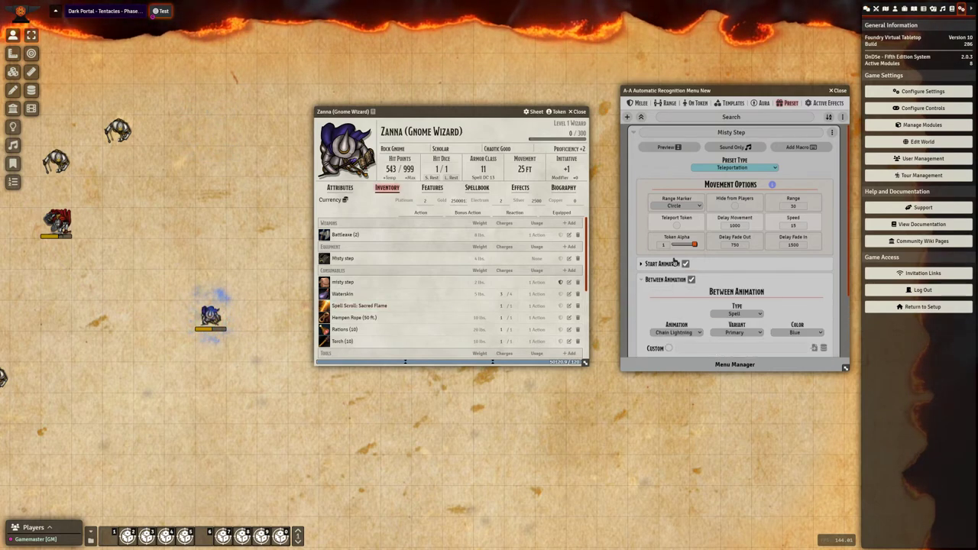
left_click(675, 240)
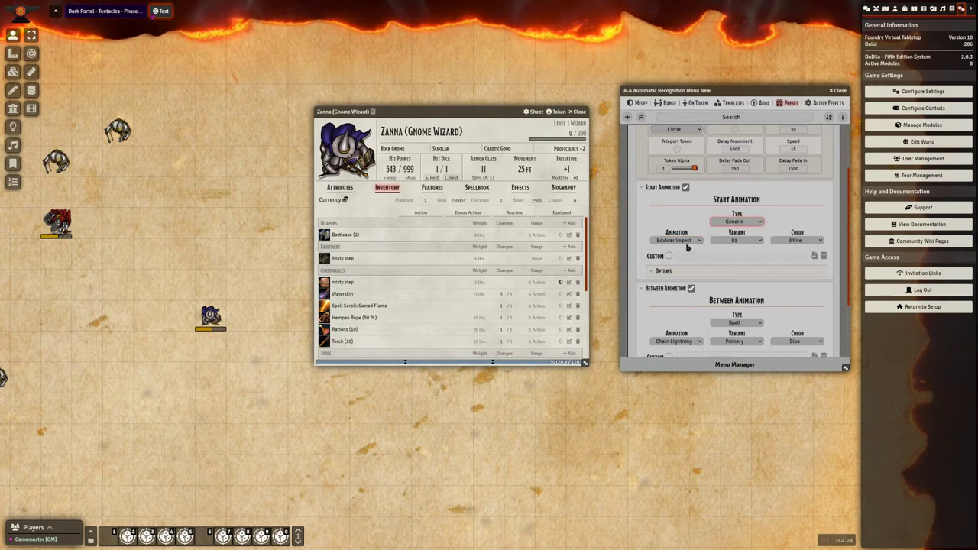
scroll("down", 3)
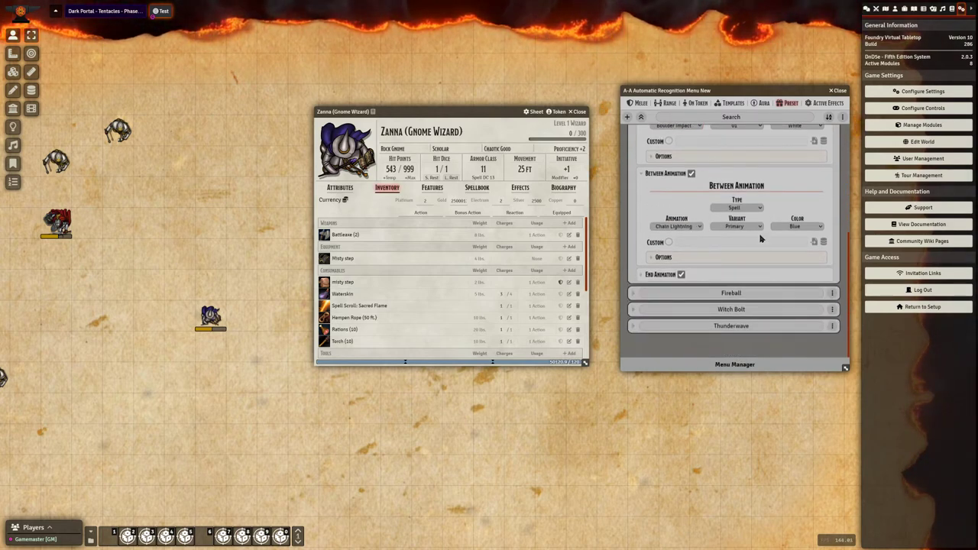
scroll("down", 3)
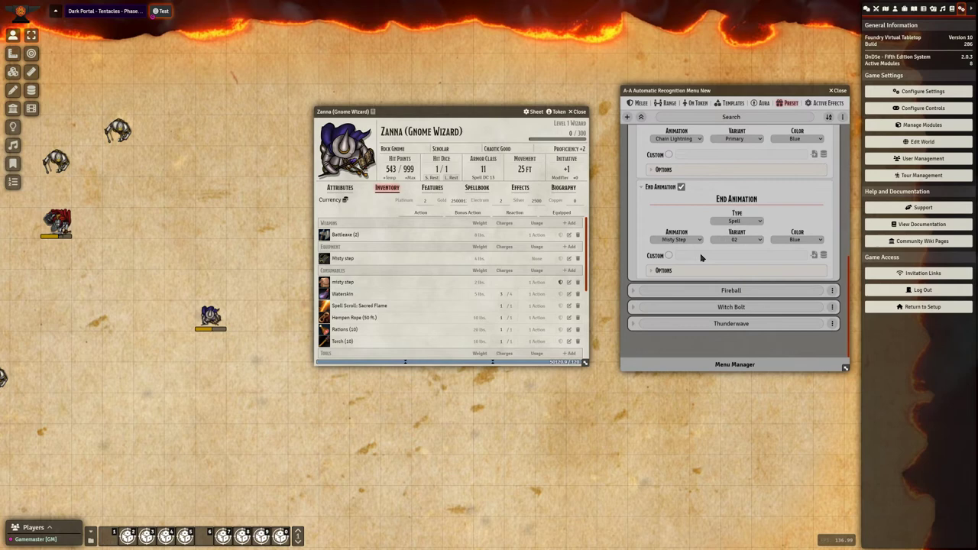
left_click(736, 220)
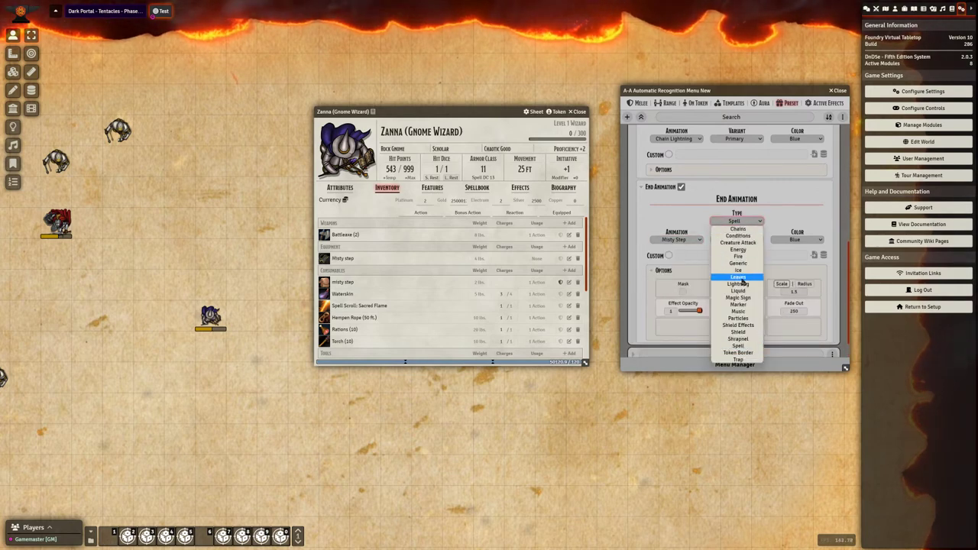
left_click(736, 283)
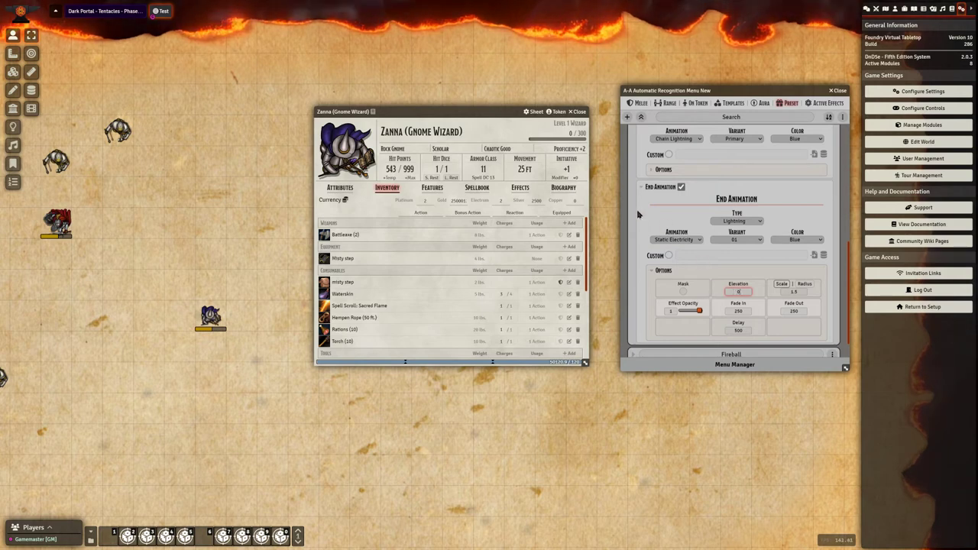
scroll("up", 3)
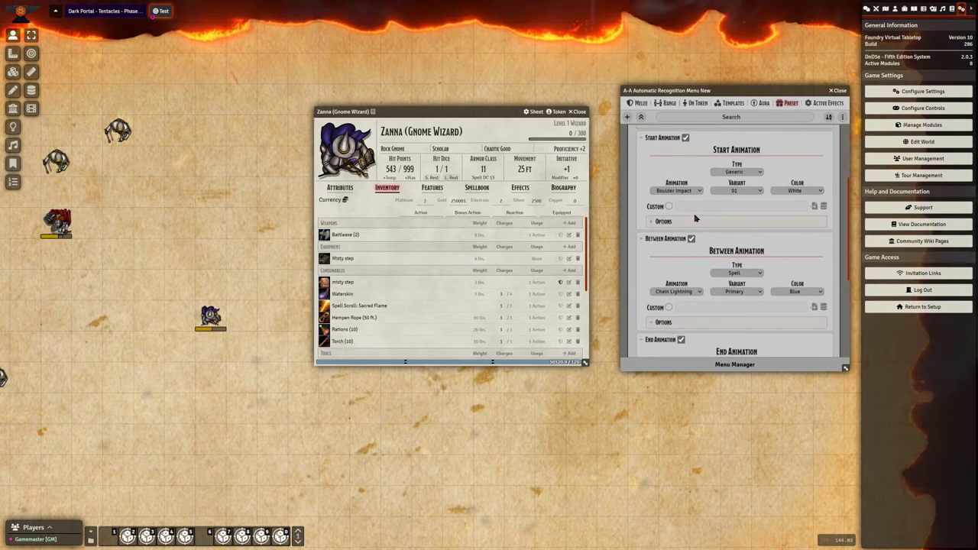
Reveal the start animation's extra options
left_click(663, 222)
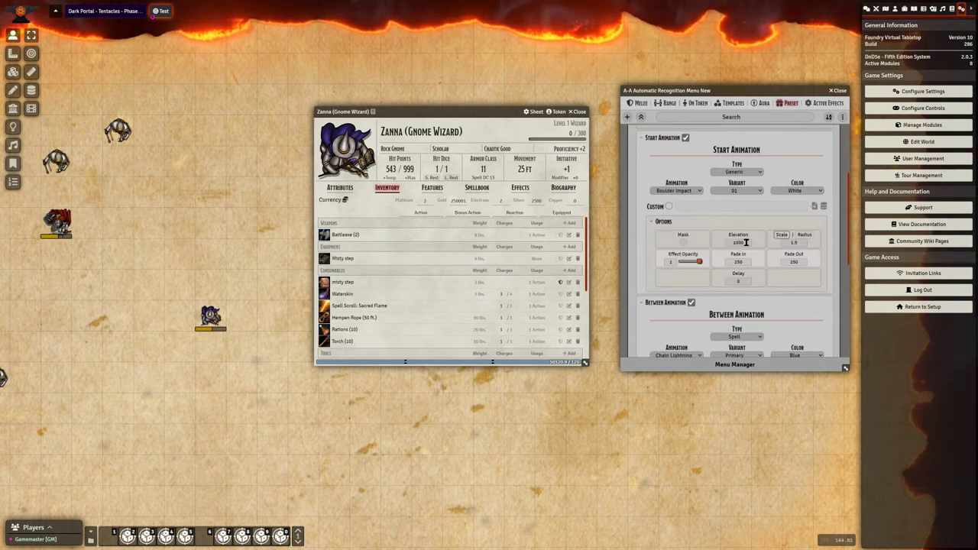
scroll("down", 3)
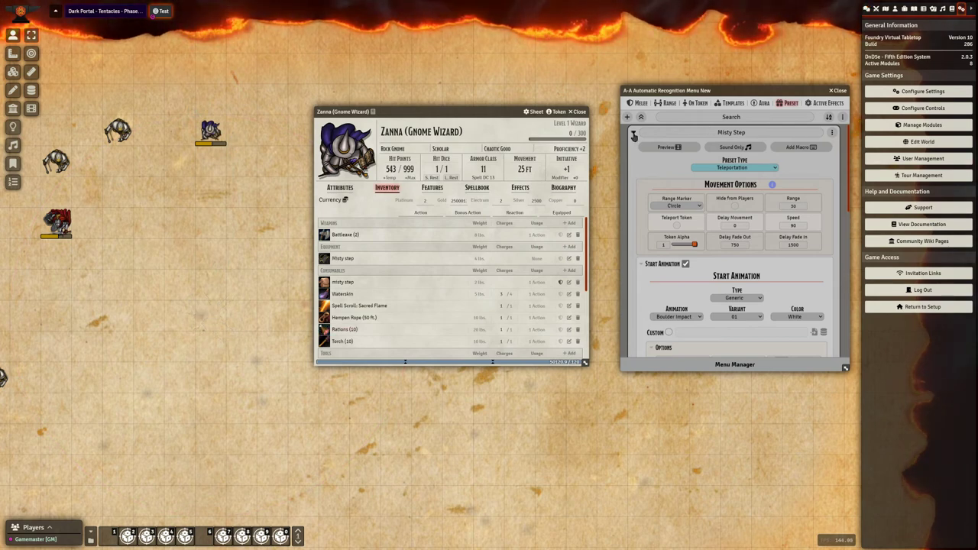
Show the wizard's Spellbook and expand the Fireball preset in the Automated Animations menu
left_click(633, 131)
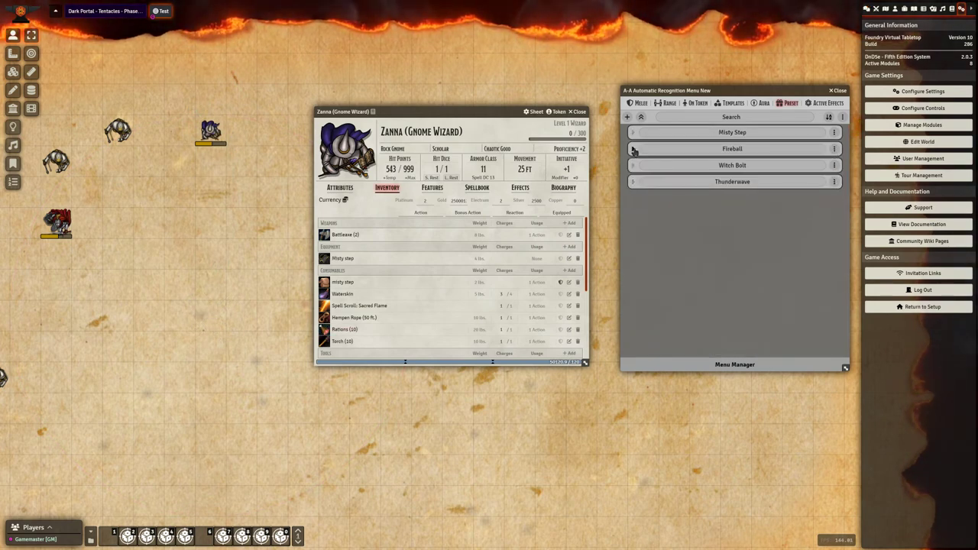
left_click(477, 186)
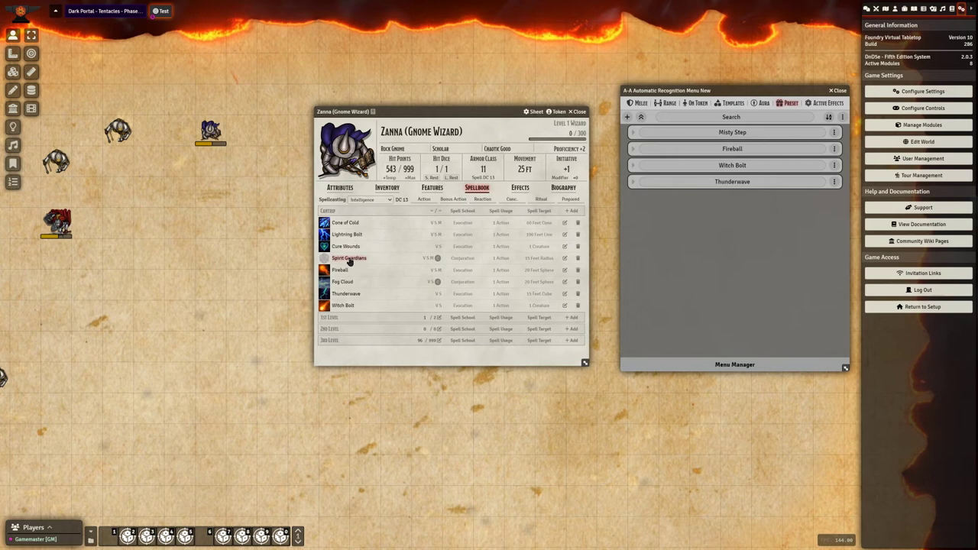
left_click(730, 148)
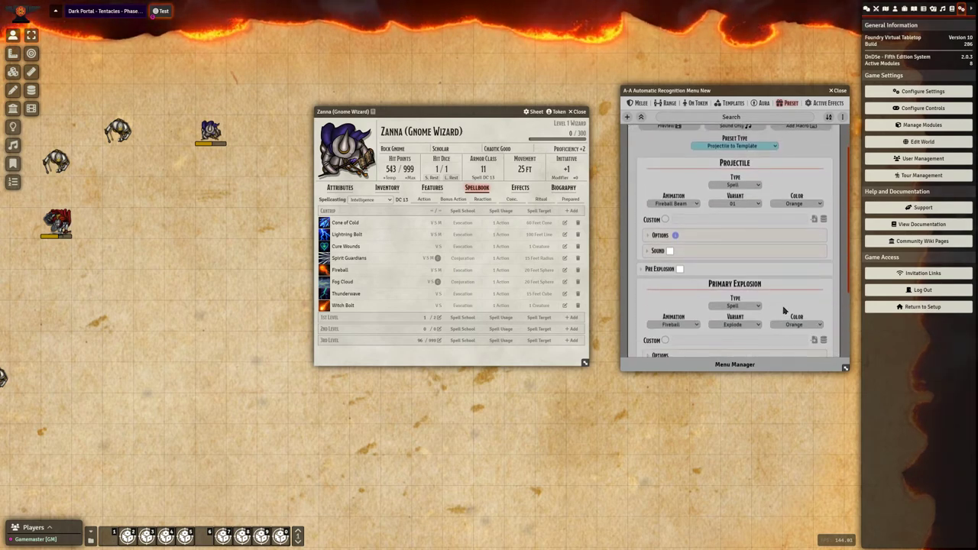
scroll("down", 3)
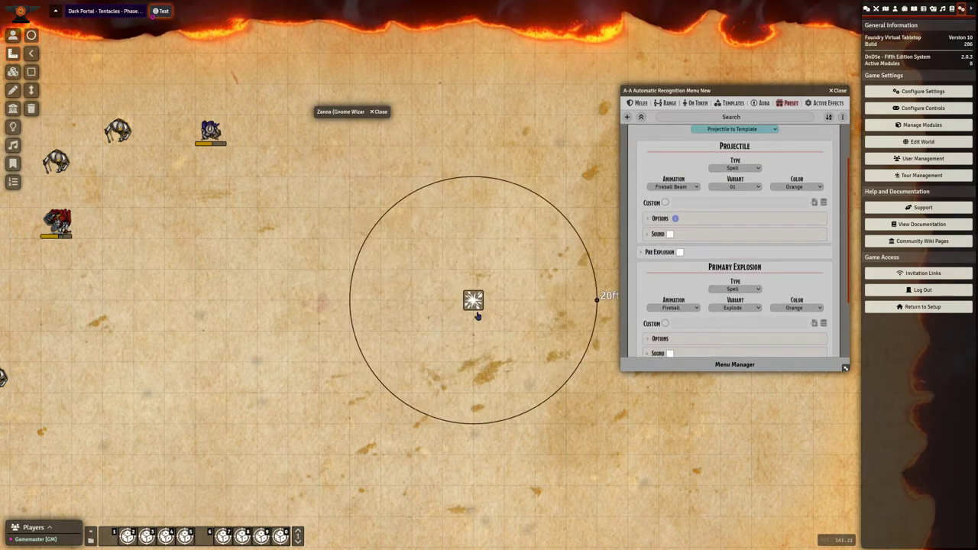
Place the test Fireball template over the creatures on the map
left_click_drag(474, 298, 211, 284)
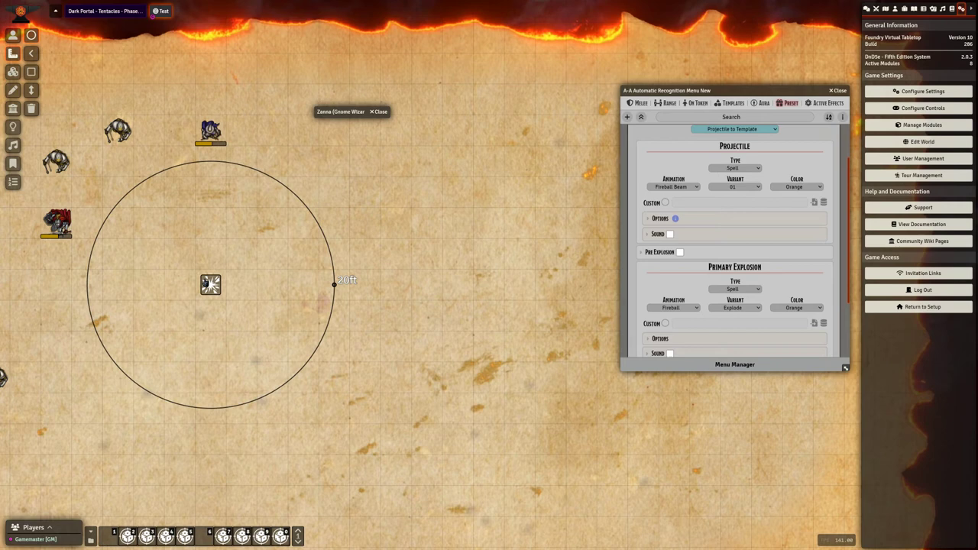
left_click_drag(211, 285, 196, 284)
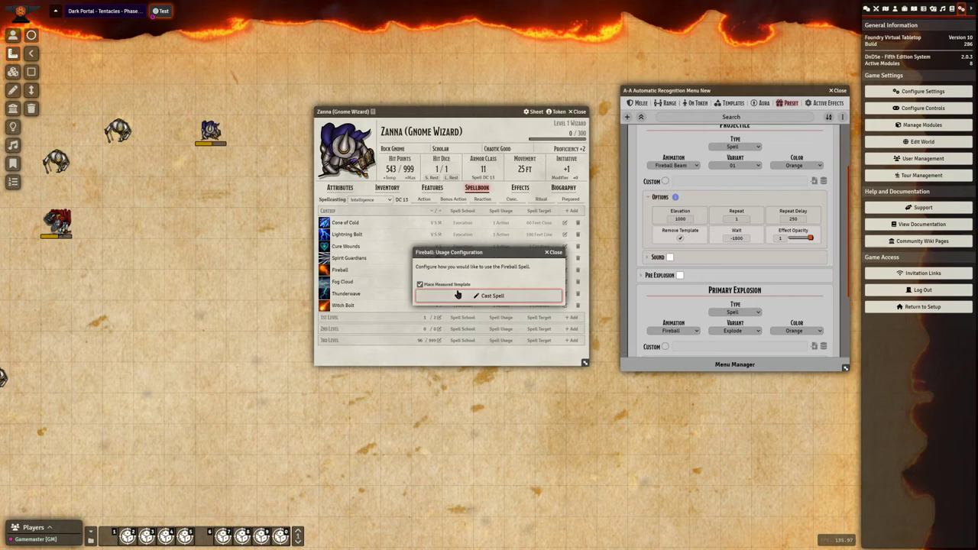
Cast the test Fireball to preview the explosion, then untick Pre Explosion
left_click(492, 296)
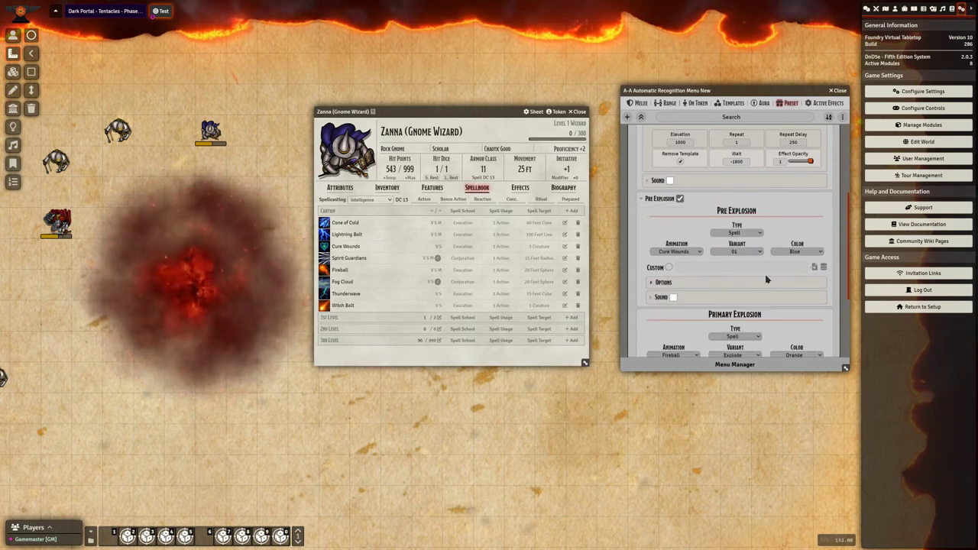
left_click(676, 250)
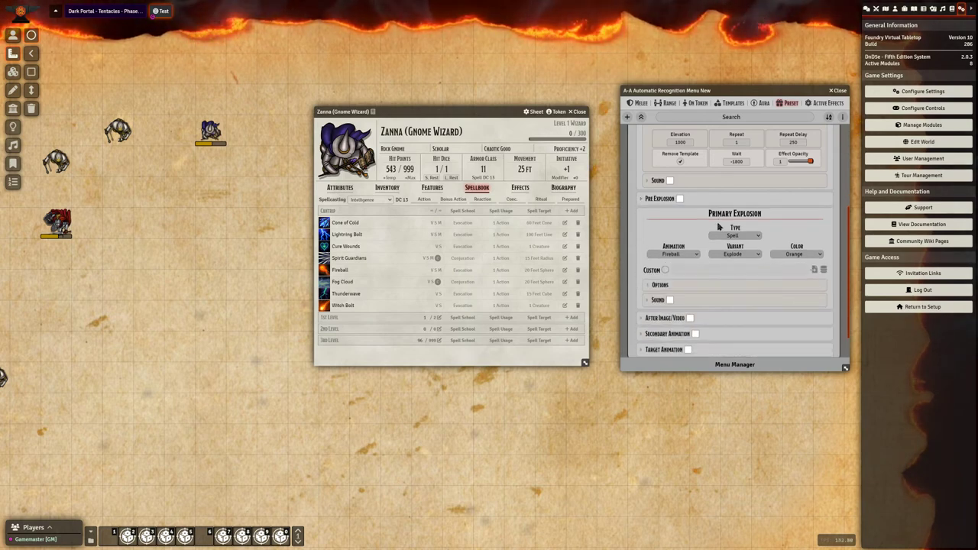
scroll("down", 3)
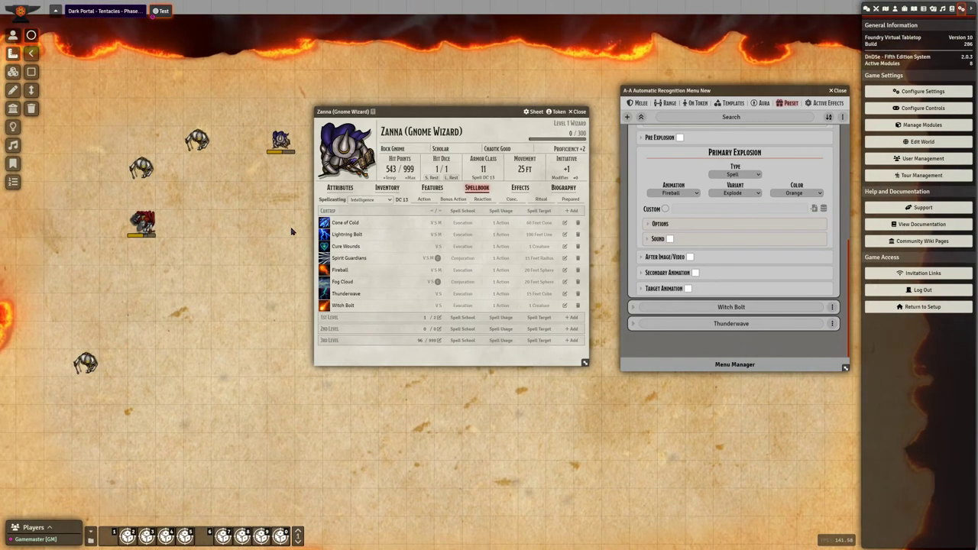
Enable Fireball's Secondary Animation and set it to a dark blue Explosion
left_click(693, 272)
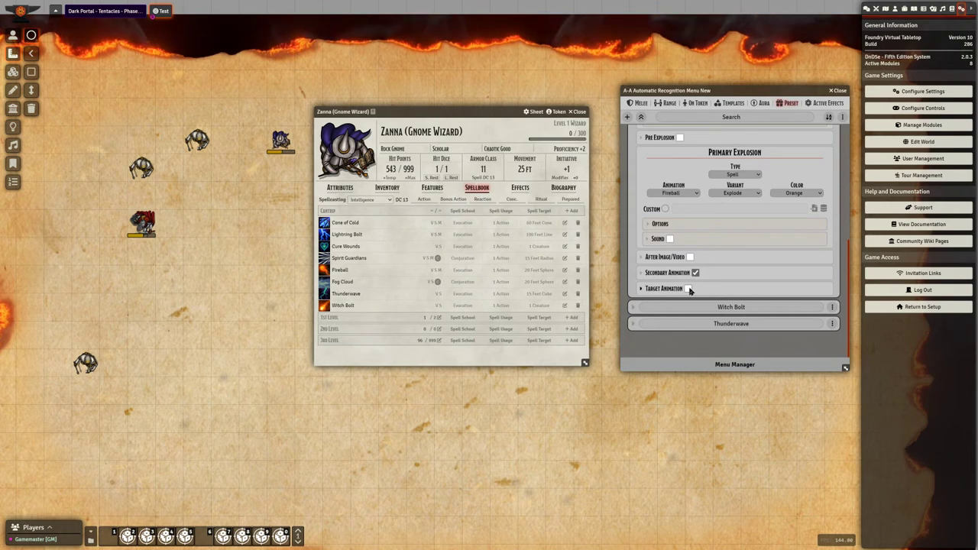
left_click(687, 288)
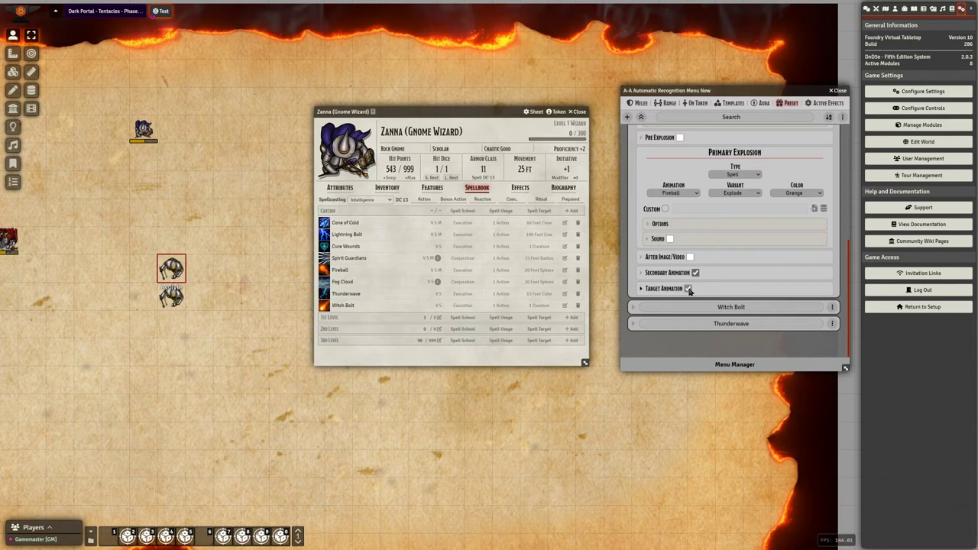
left_click(737, 306)
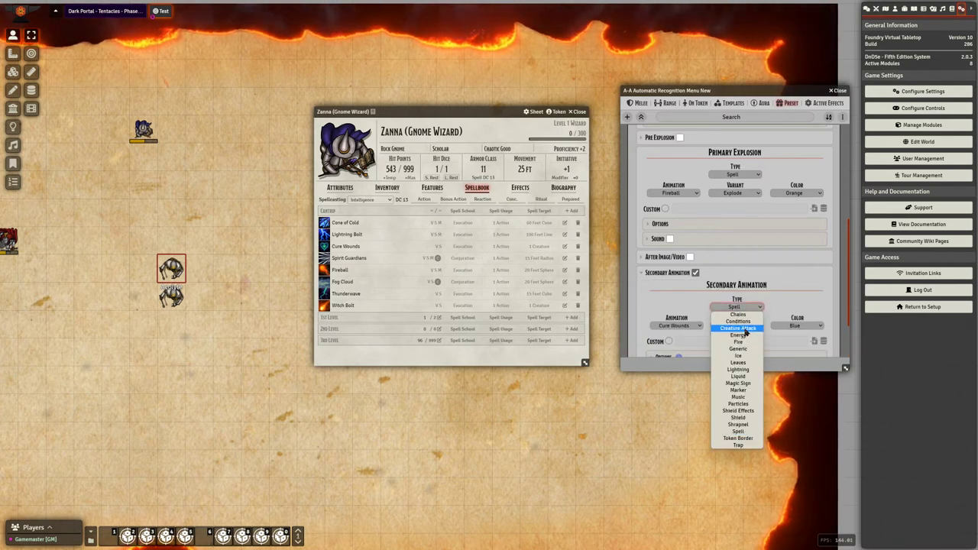
left_click(738, 327)
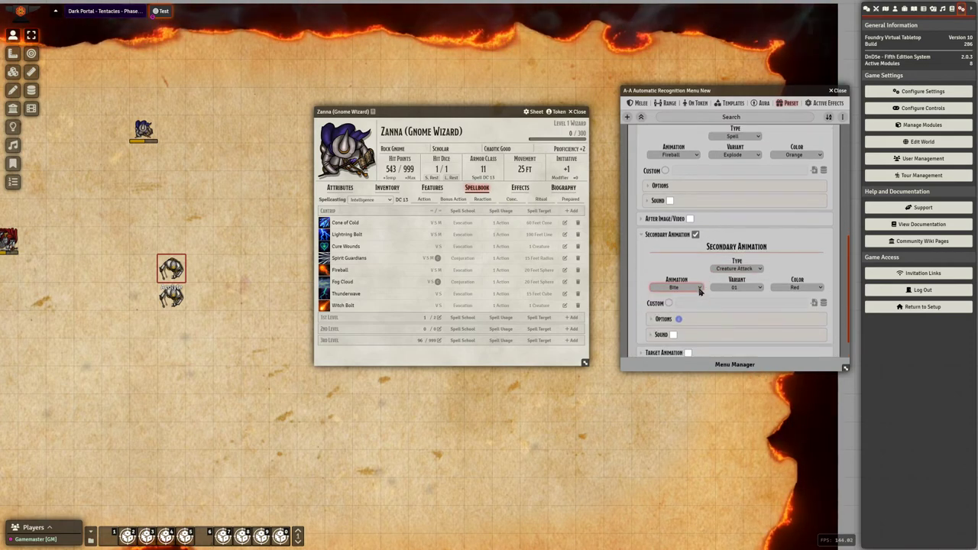
left_click(675, 287)
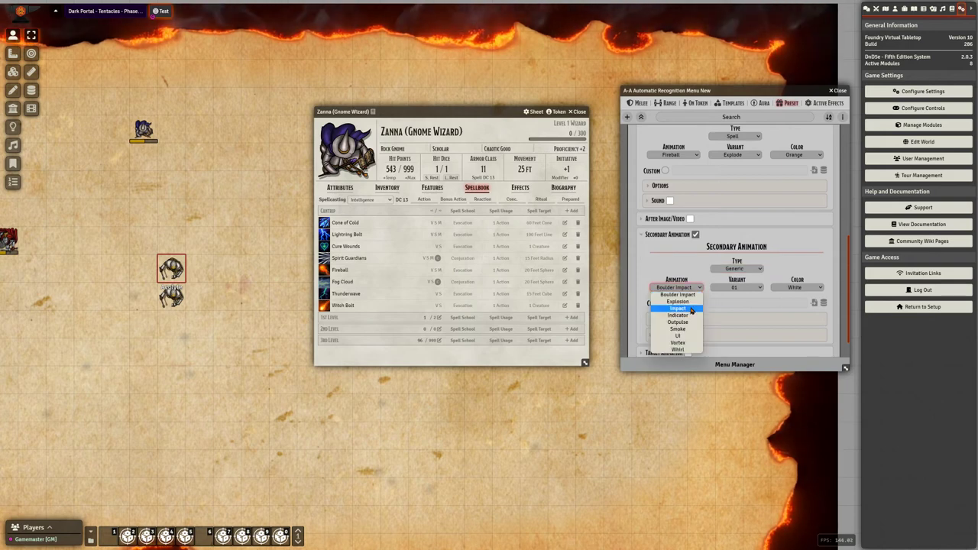
left_click(678, 301)
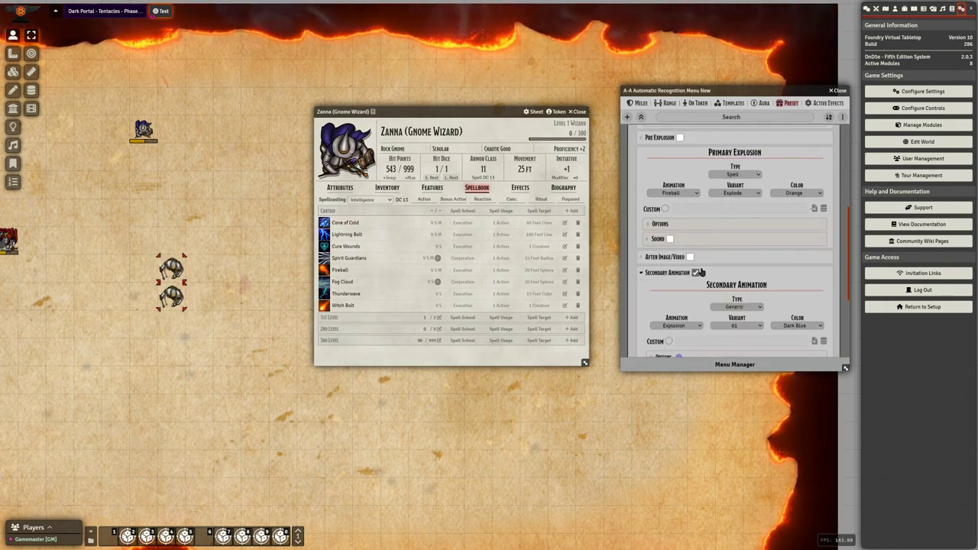
Tick Fireball's After Image Video, collapse Fireball and expand the Witch Bolt preset
left_click(642, 272)
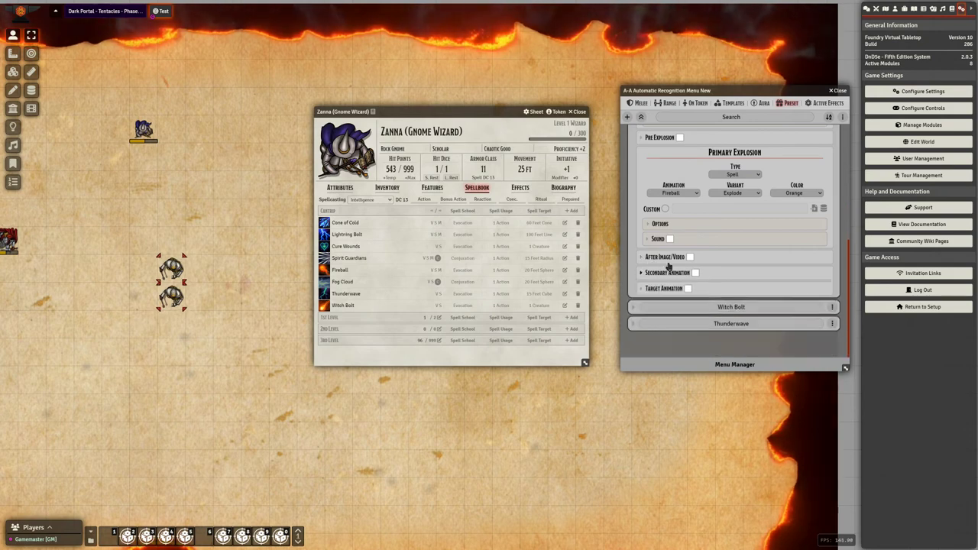
left_click(689, 257)
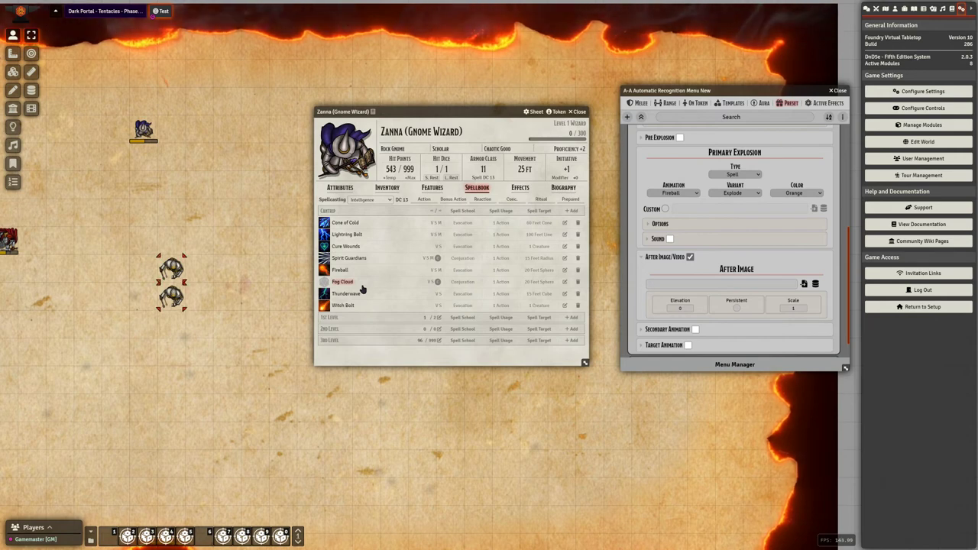
left_click(689, 257)
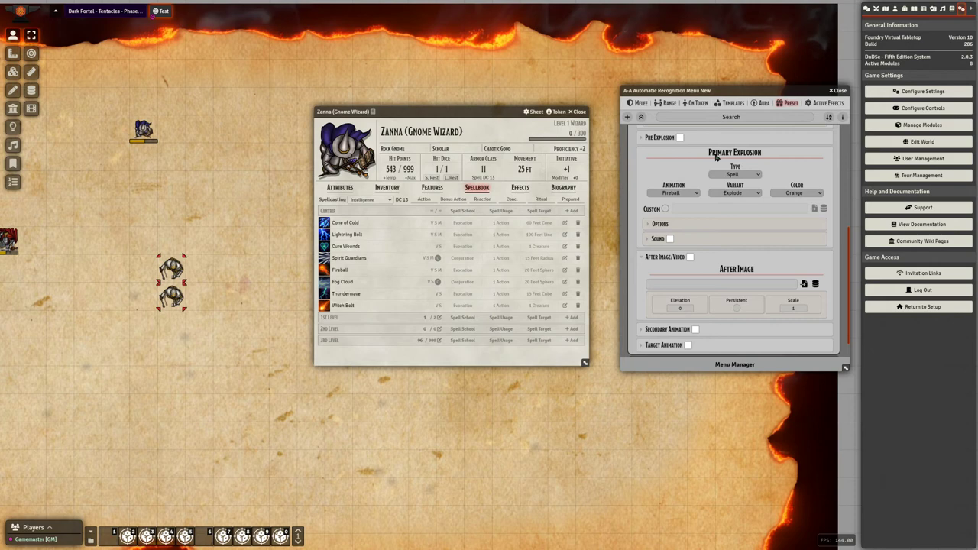
left_click(730, 148)
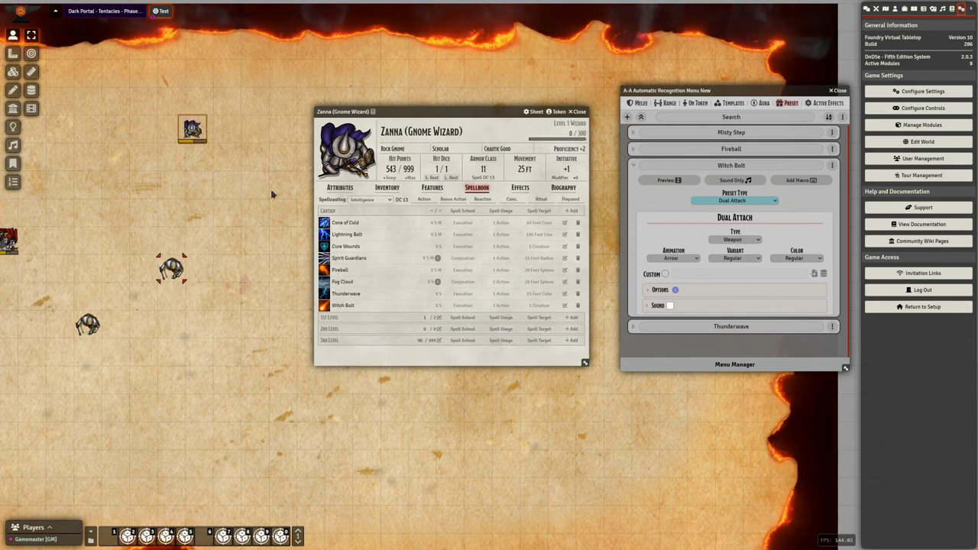
Set Witch Bolt's Dual Attach to the Spell type with the blue Witch Bolt animation
left_click_drag(193, 128, 254, 128)
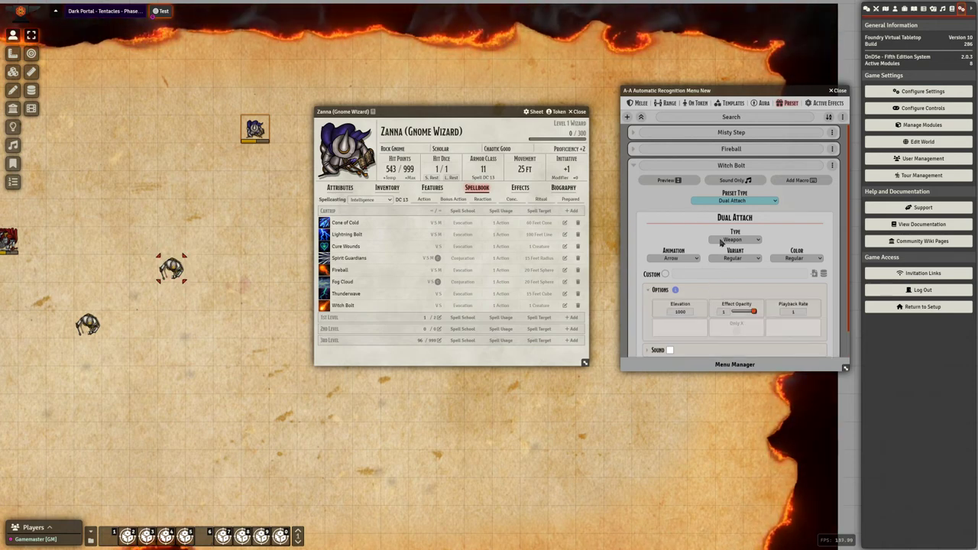
mouse_move(741, 243)
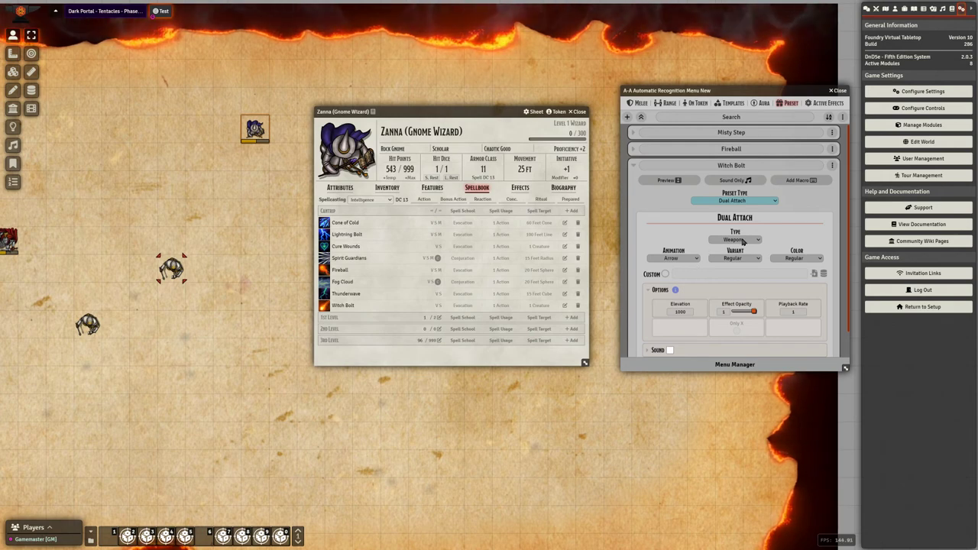
left_click(737, 239)
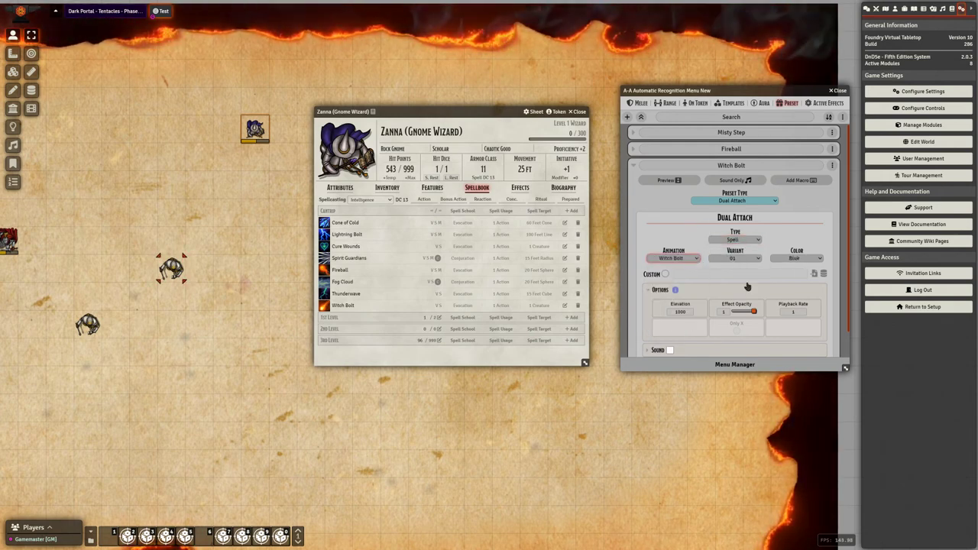
left_click(797, 257)
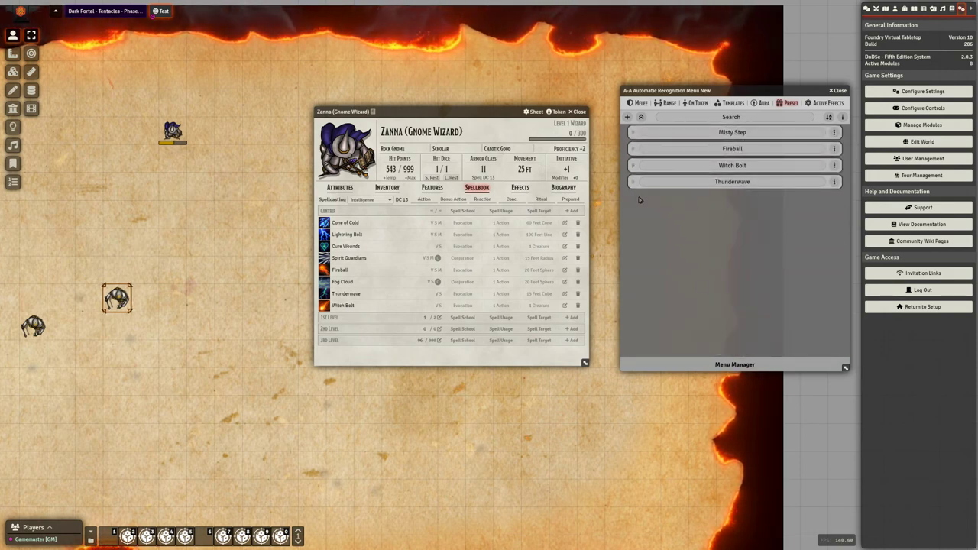
Expand the Thunderwave 5e preset and test-cast Thunderwave from the spellbook
left_click(731, 180)
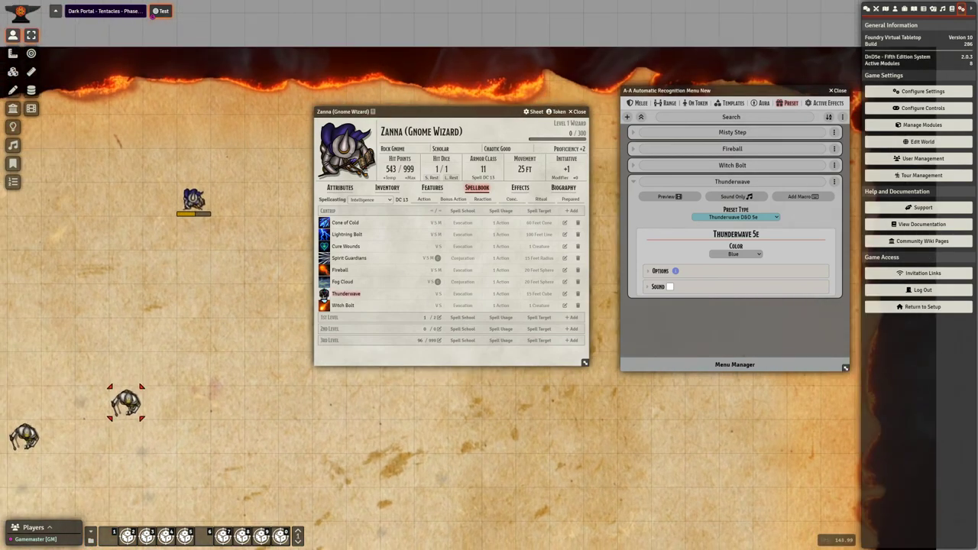
left_click(345, 294)
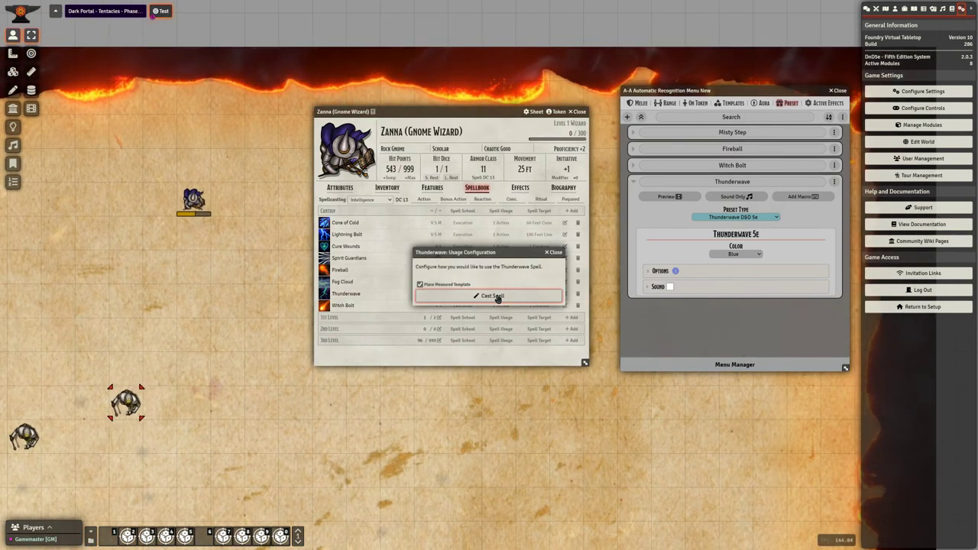
left_click(492, 296)
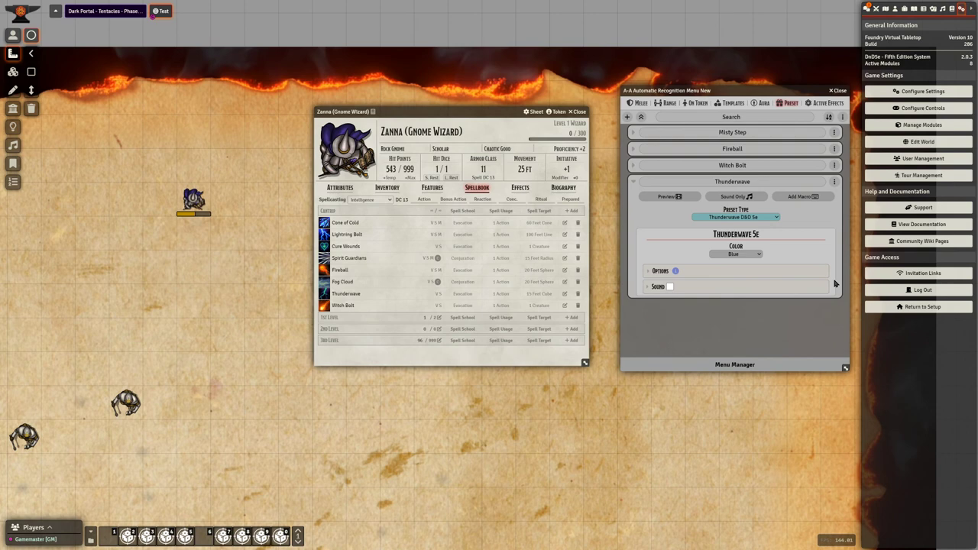
Reveal Thunderwave's animation options, cast again and place the 15 ft square template
left_click(660, 270)
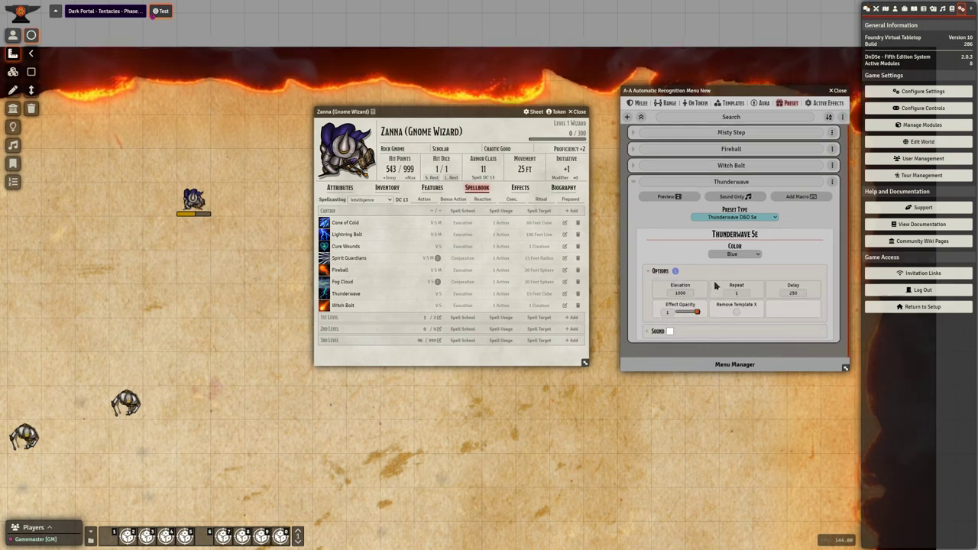
left_click_drag(697, 311, 688, 311)
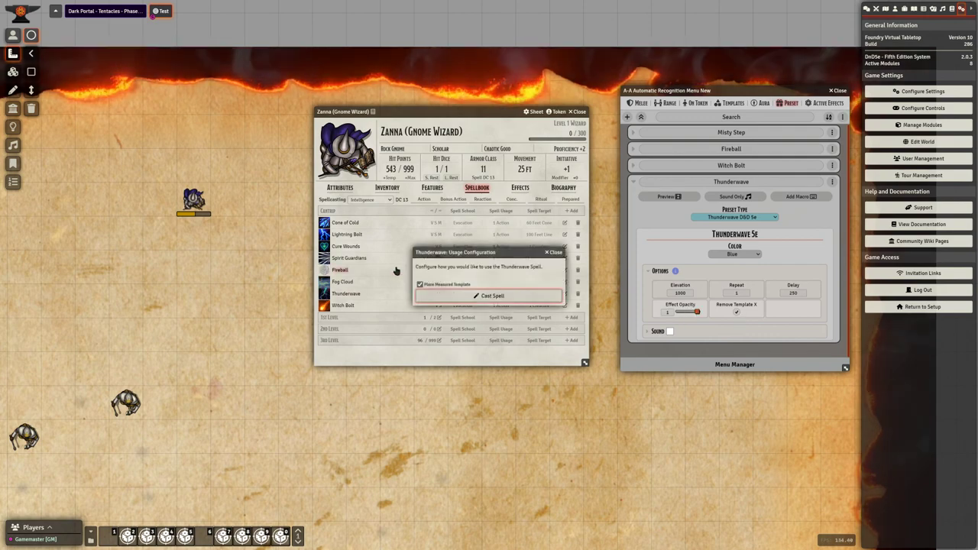
left_click(492, 296)
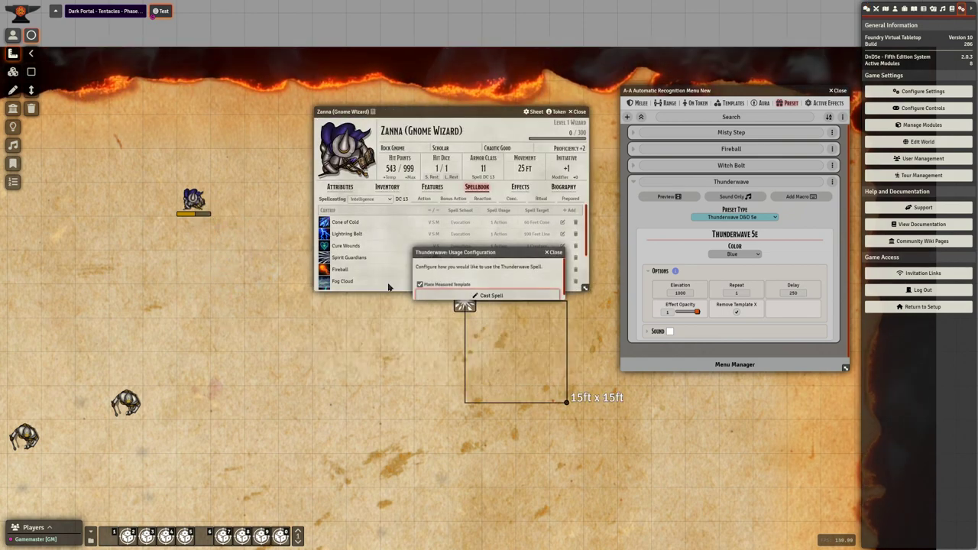
left_click(492, 297)
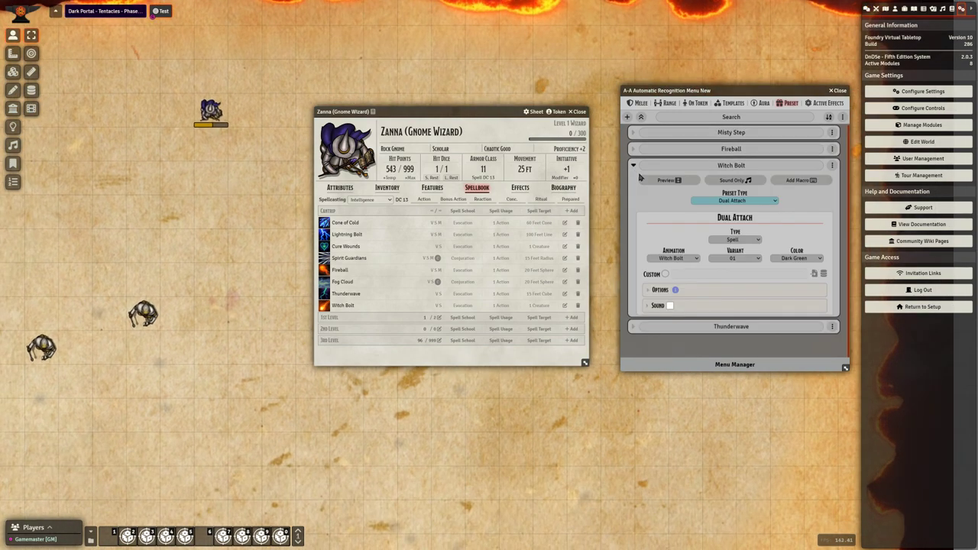
mouse_move(803, 205)
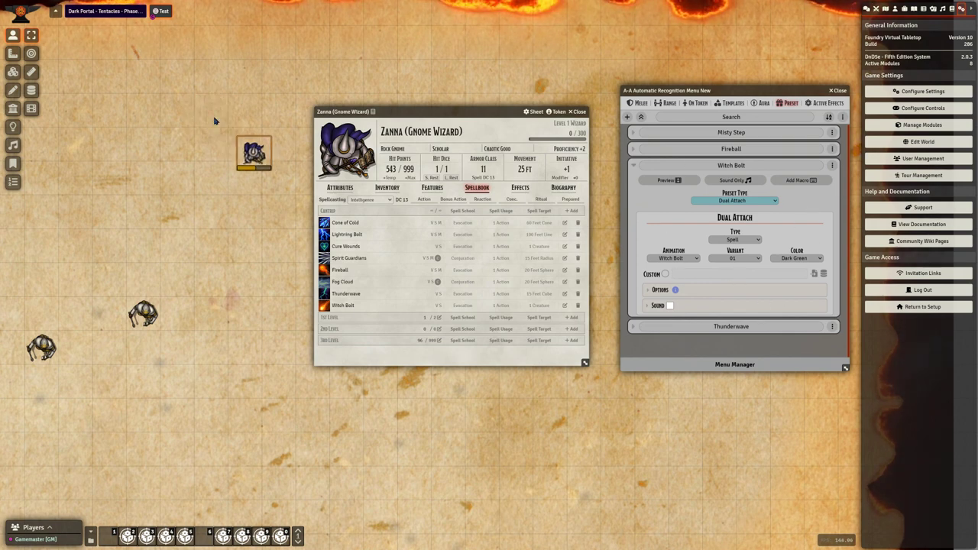
Move the wizard token down and right toward the map centre
left_click_drag(254, 153, 278, 211)
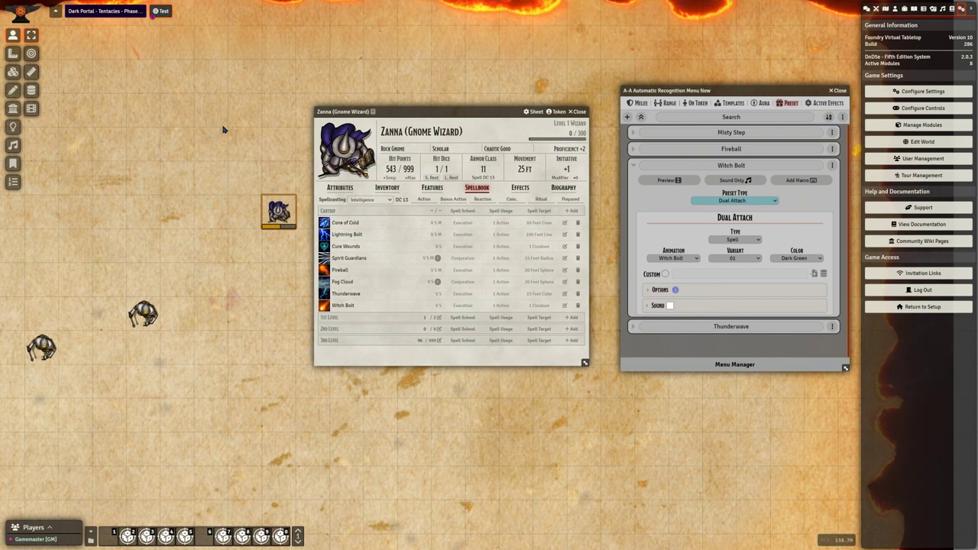